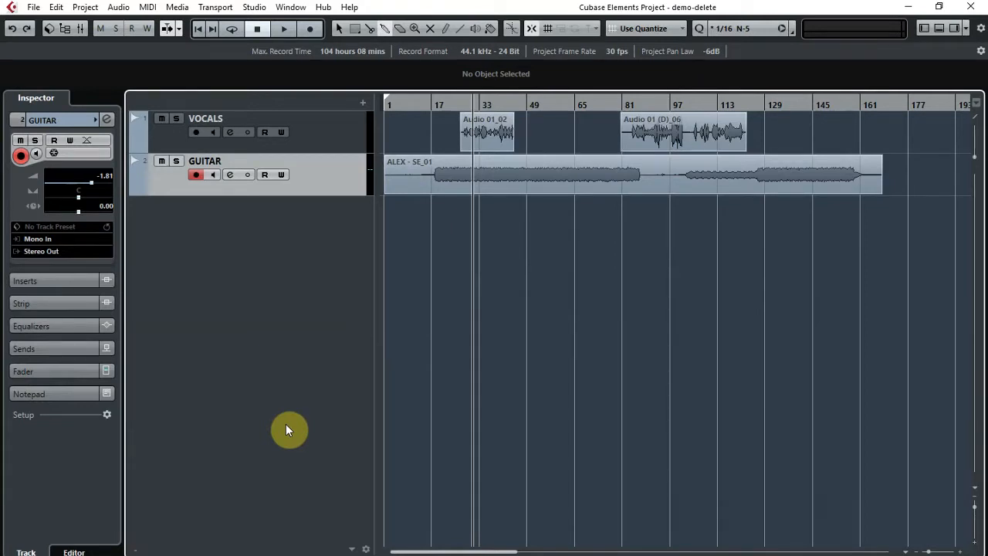
mouse_move(247, 266)
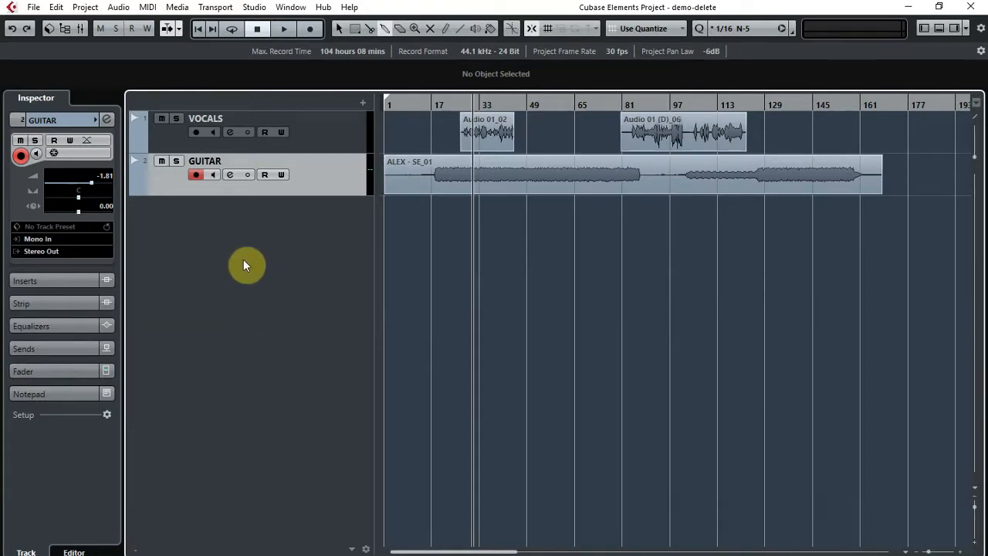
Bring up the Audio Mixdown export settings from File > Export
left_click(33, 7)
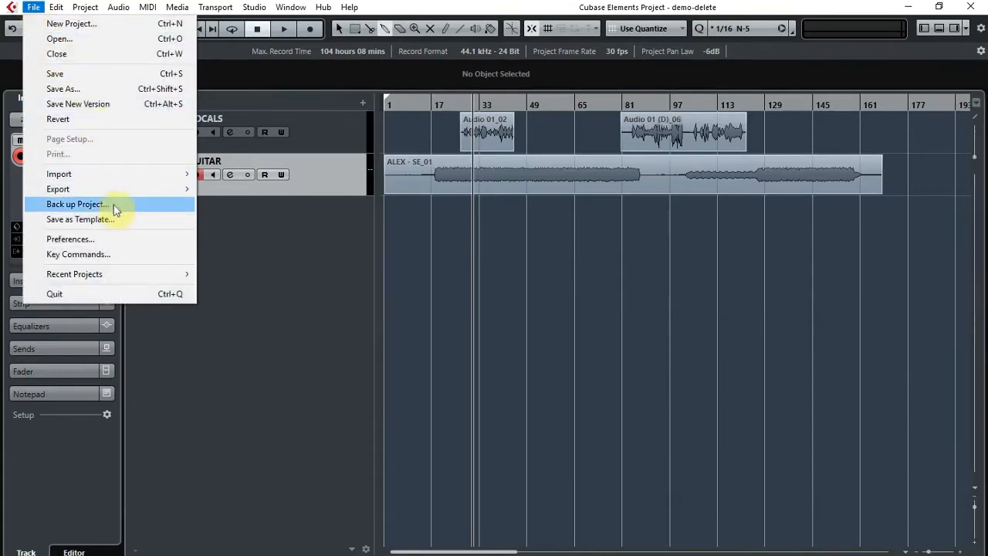
left_click(57, 189)
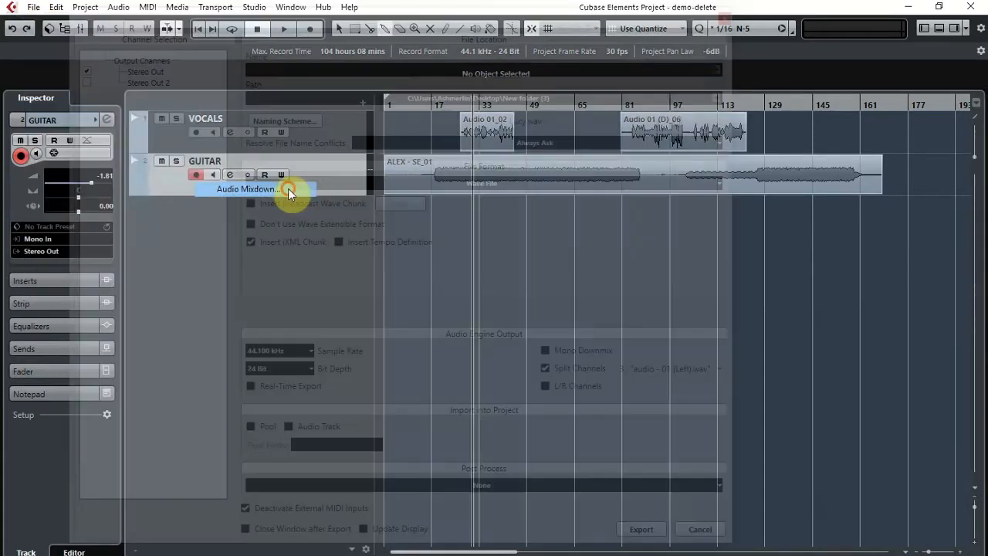
Export the Stereo Out mixdown as the Wave file Lucy
left_click(247, 189)
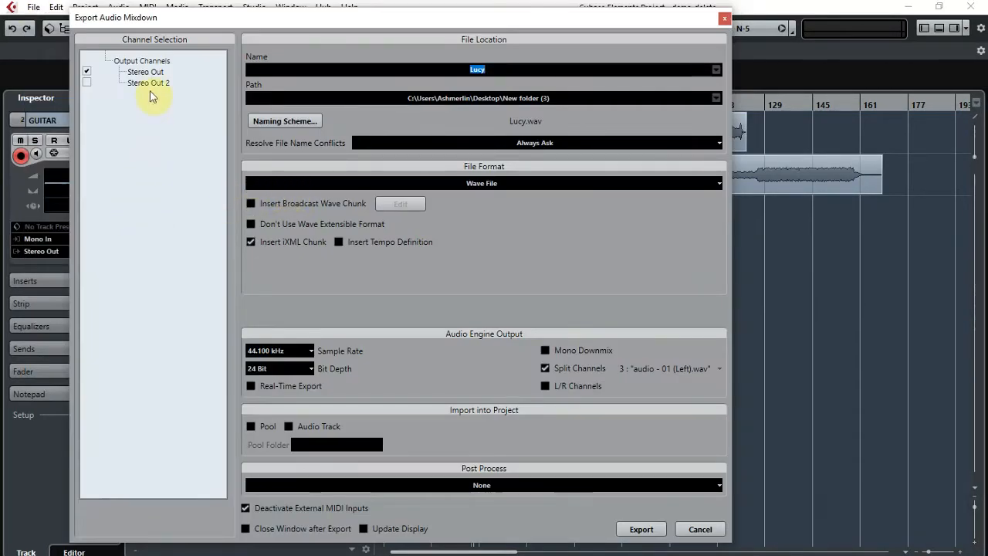
mouse_move(154, 85)
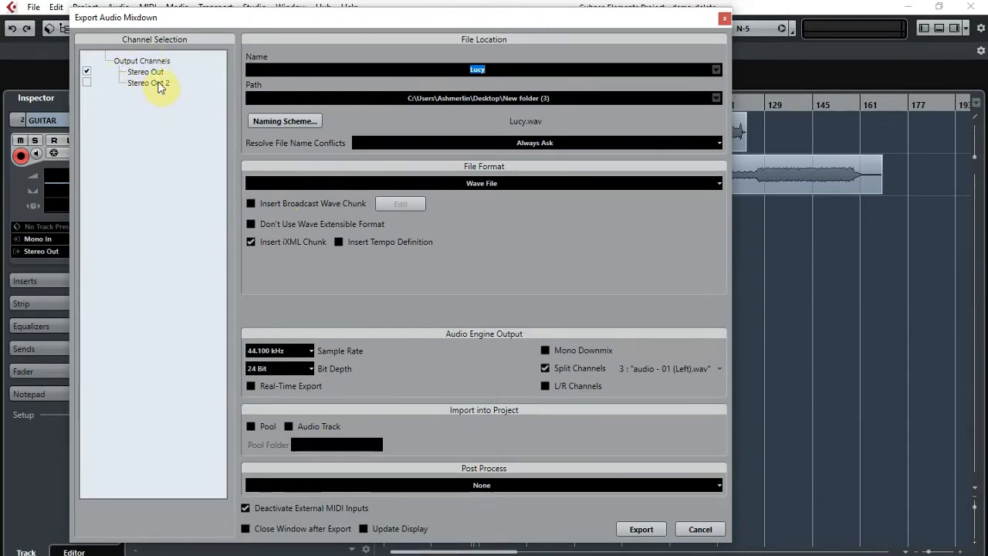
mouse_move(150, 123)
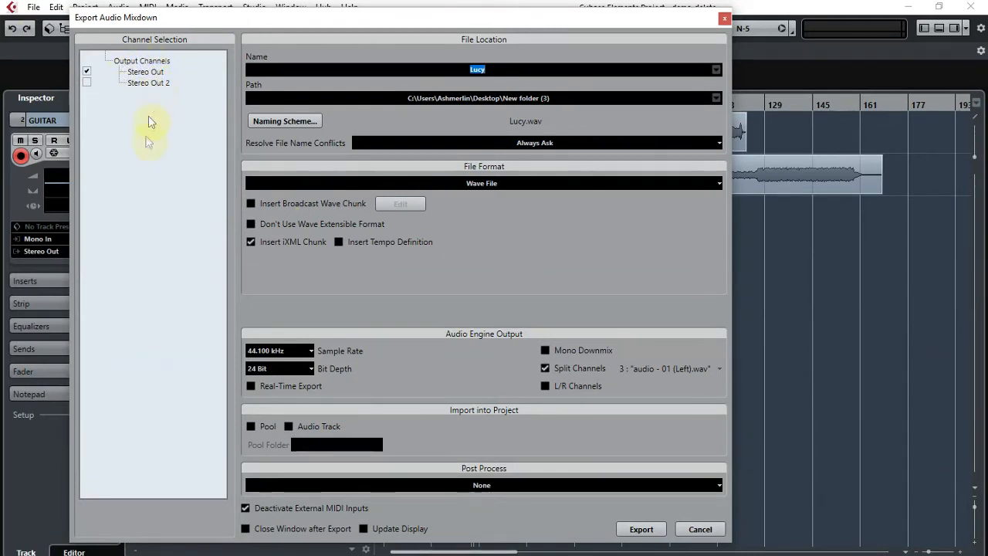
mouse_move(141, 124)
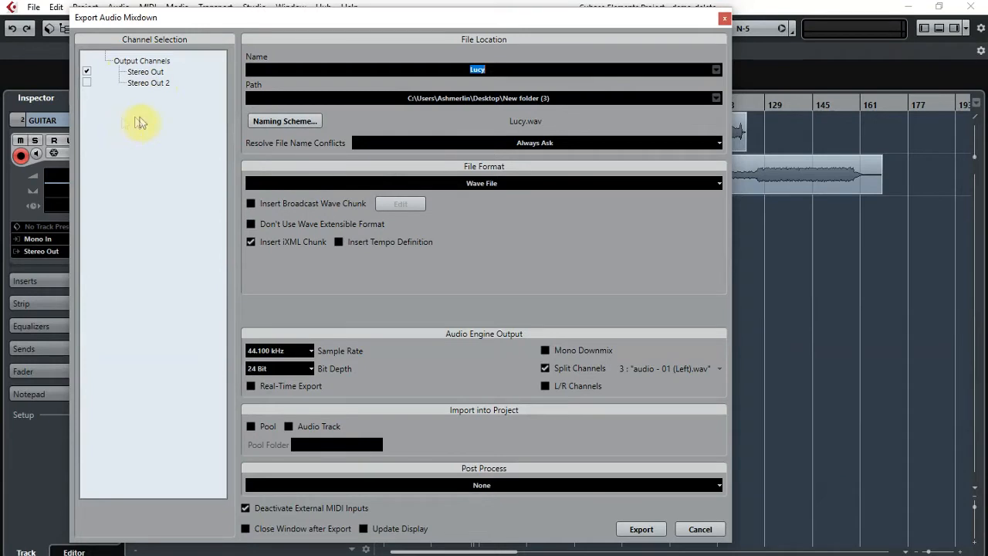
mouse_move(143, 118)
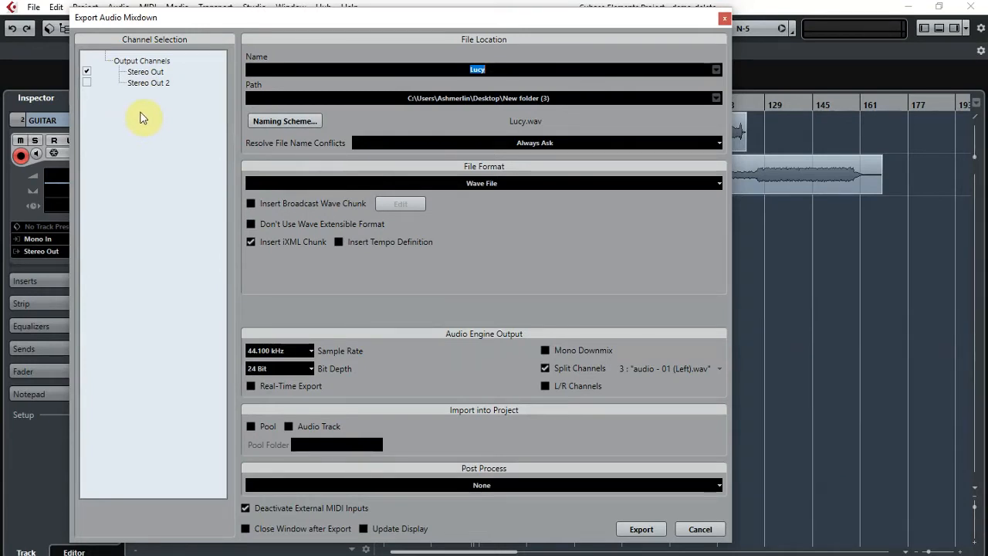
mouse_move(146, 374)
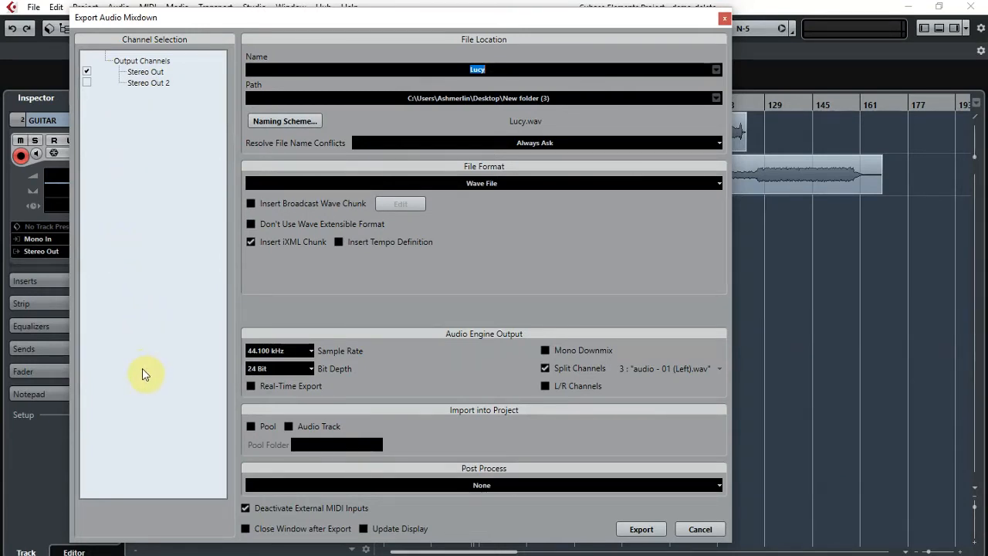
mouse_move(130, 120)
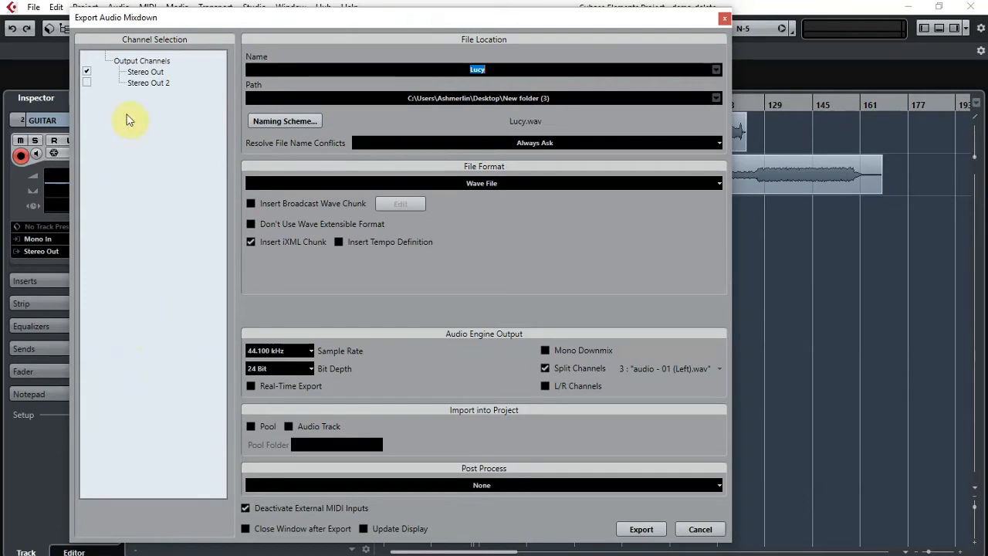
mouse_move(150, 339)
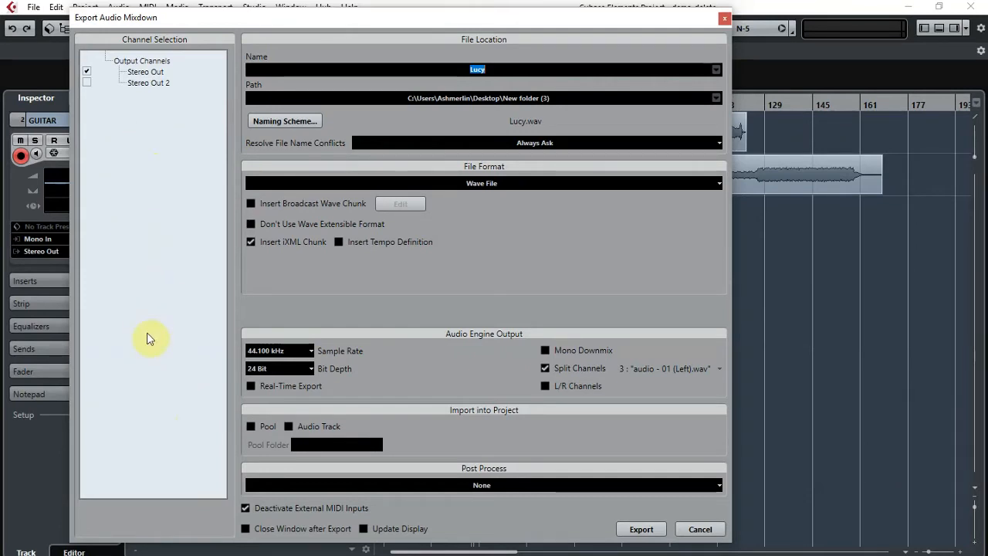
mouse_move(116, 383)
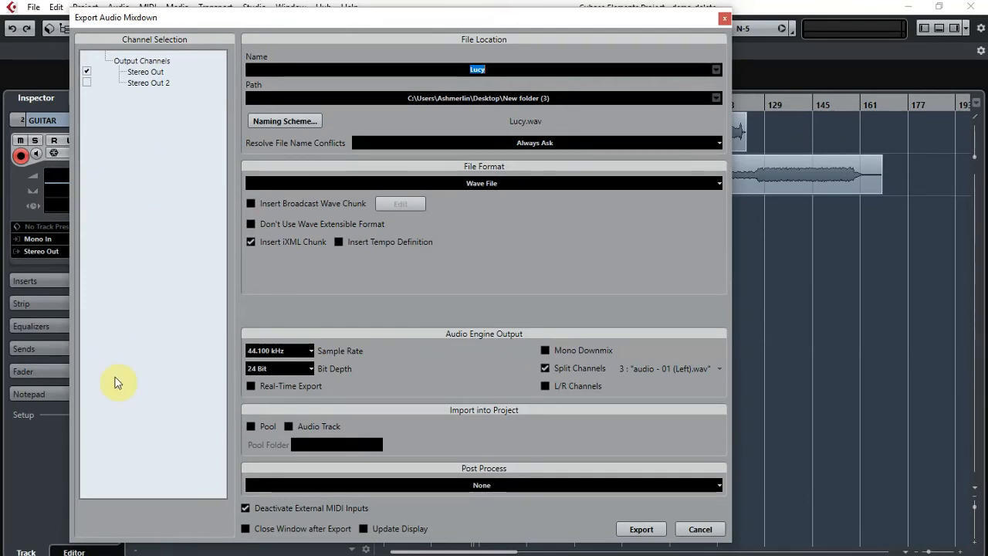
mouse_move(587, 498)
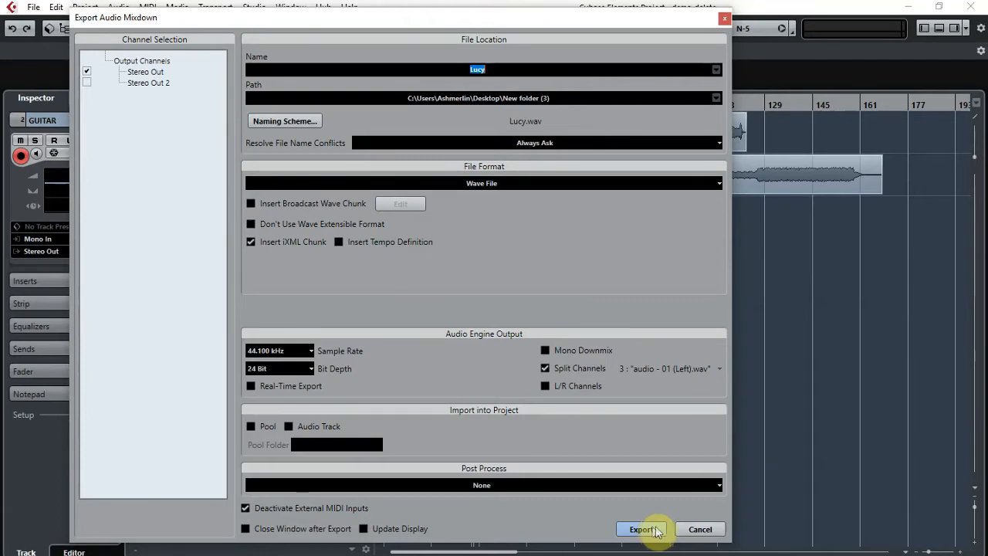
left_click(643, 529)
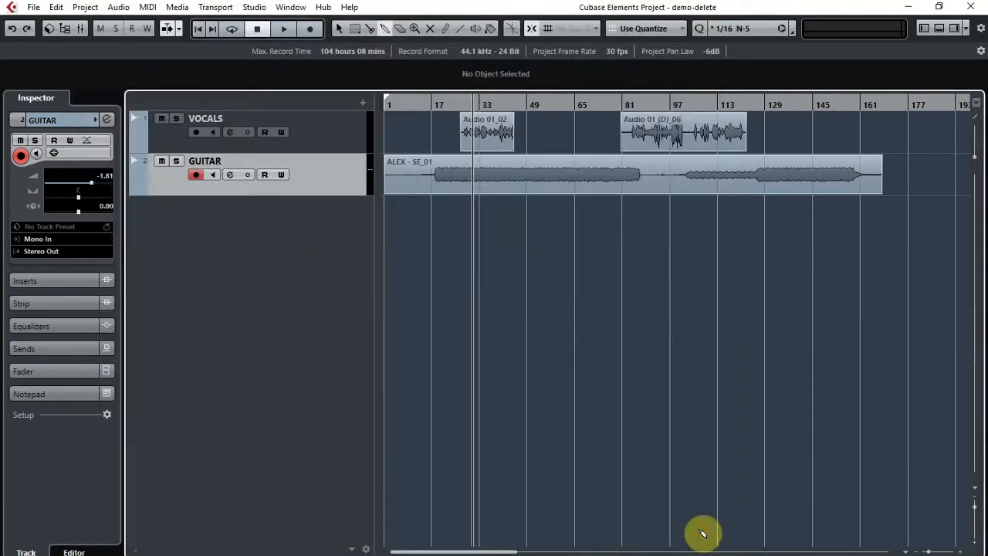
mouse_move(324, 409)
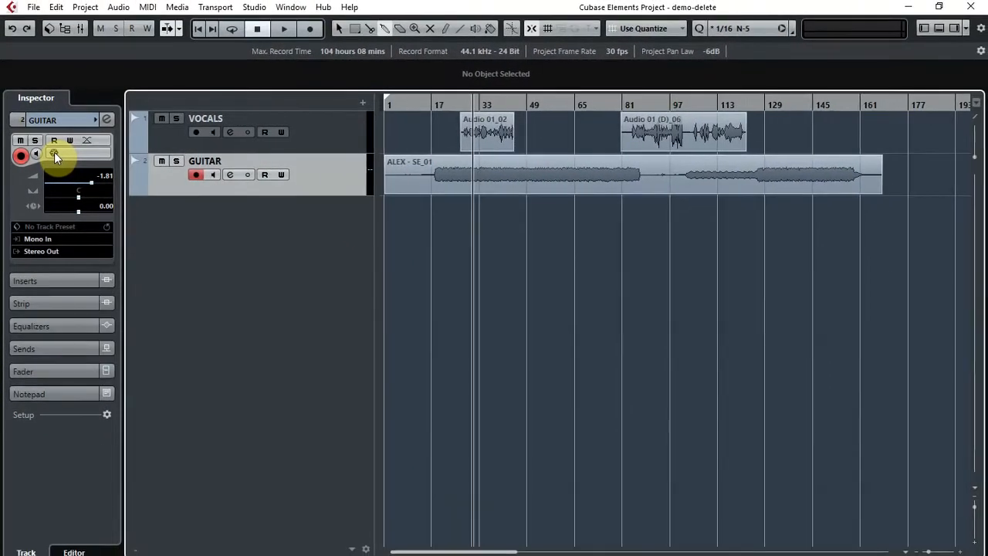
mouse_move(54, 153)
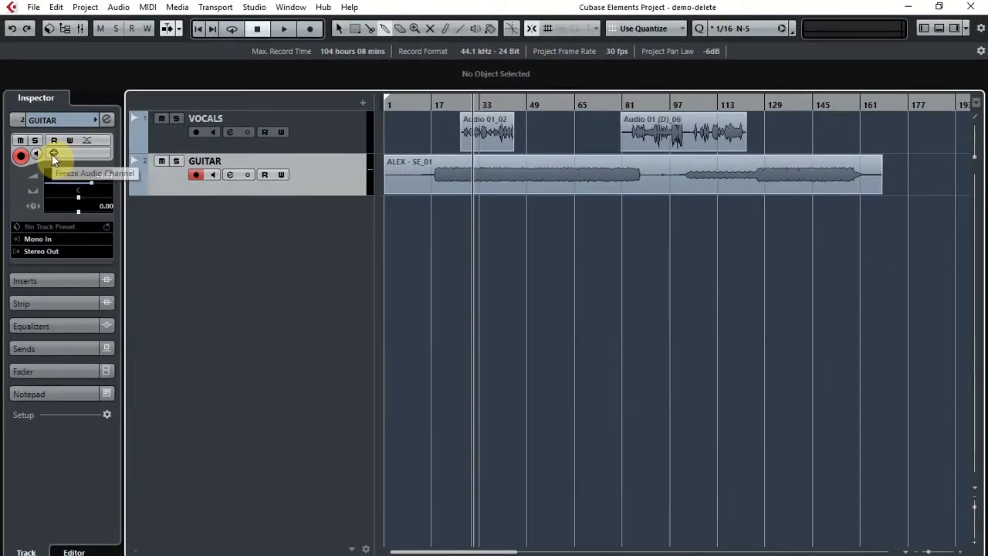
Freeze the GUITAR audio channel, keeping the tail size at 5
left_click(53, 153)
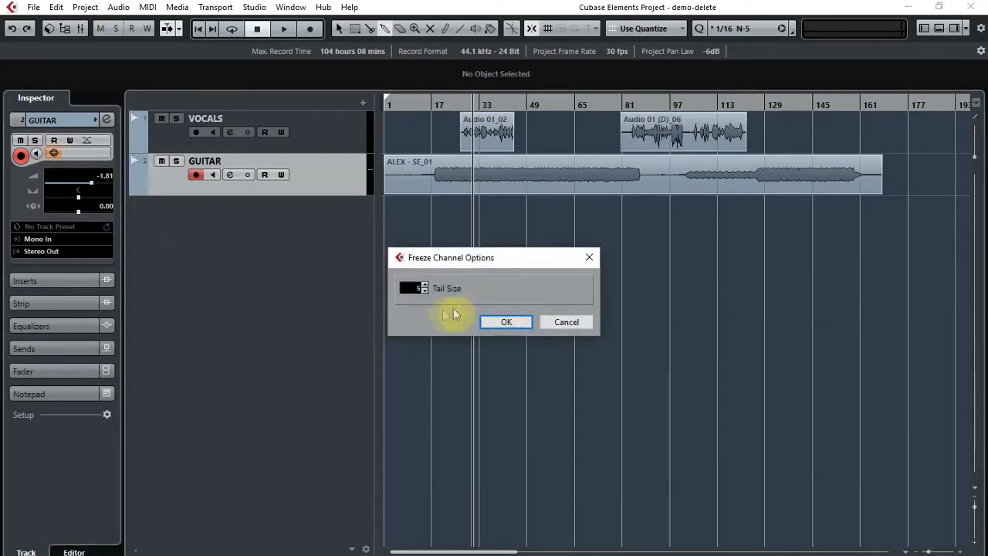
mouse_move(473, 295)
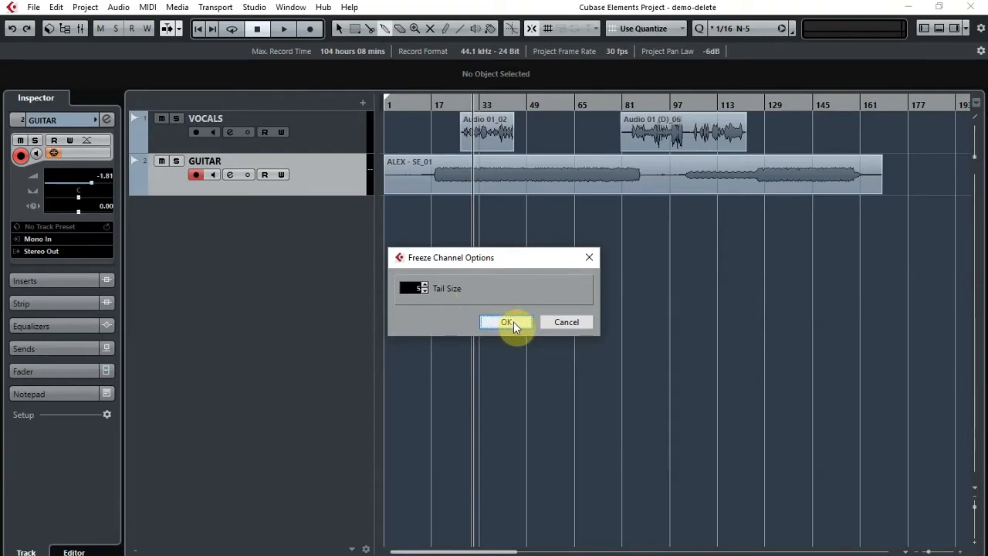
left_click(506, 322)
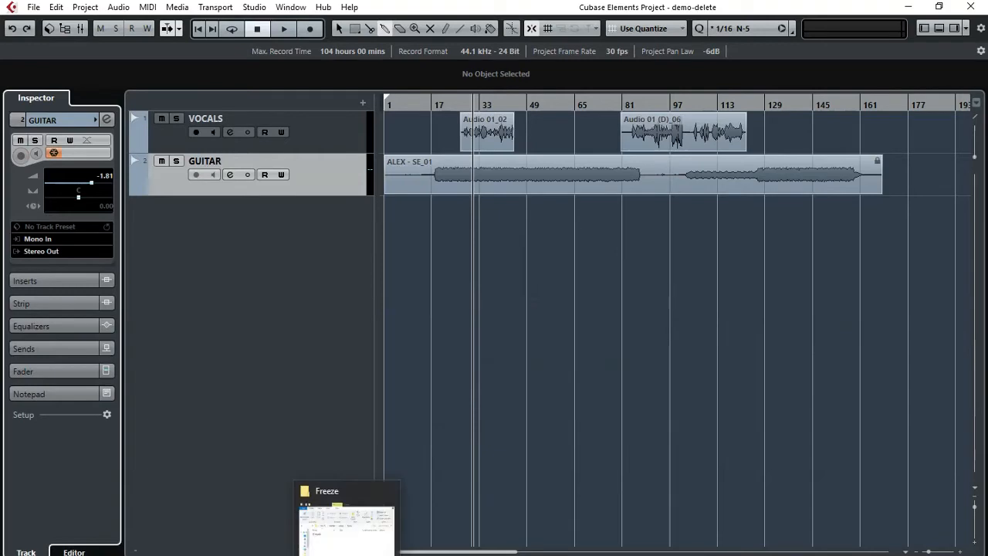
Switch to the File Explorer window showing the Desktop\cutlass\Freeze folder
left_click(346, 517)
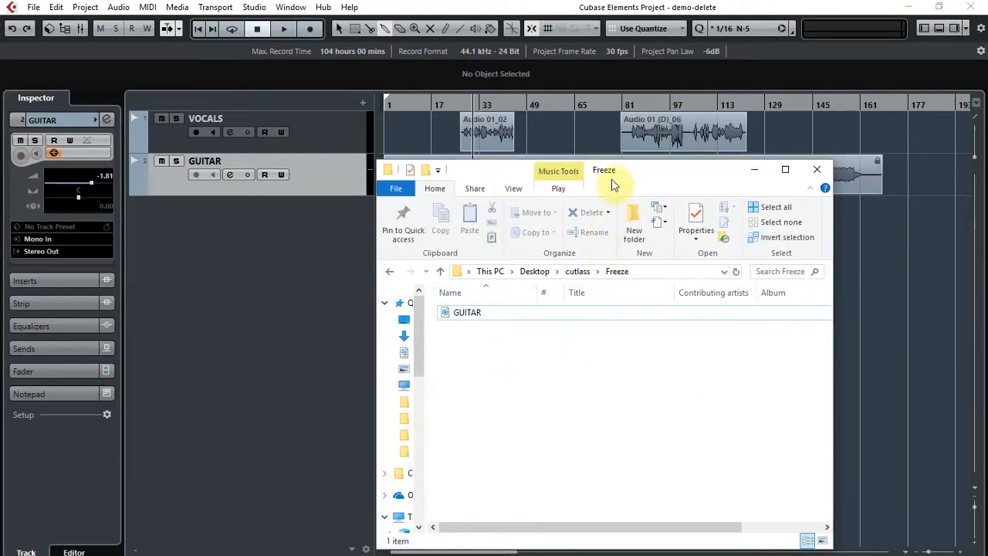
mouse_move(502, 224)
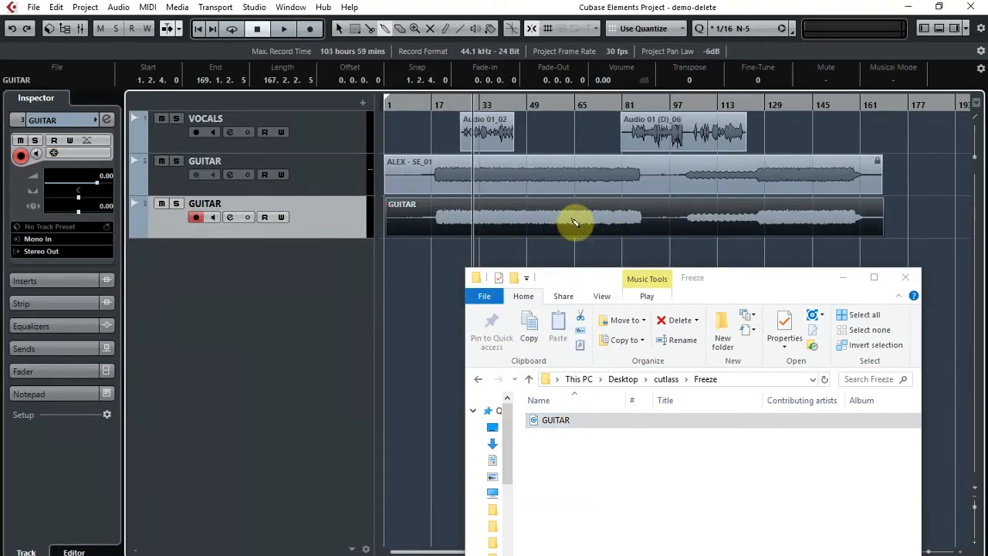
mouse_move(832, 220)
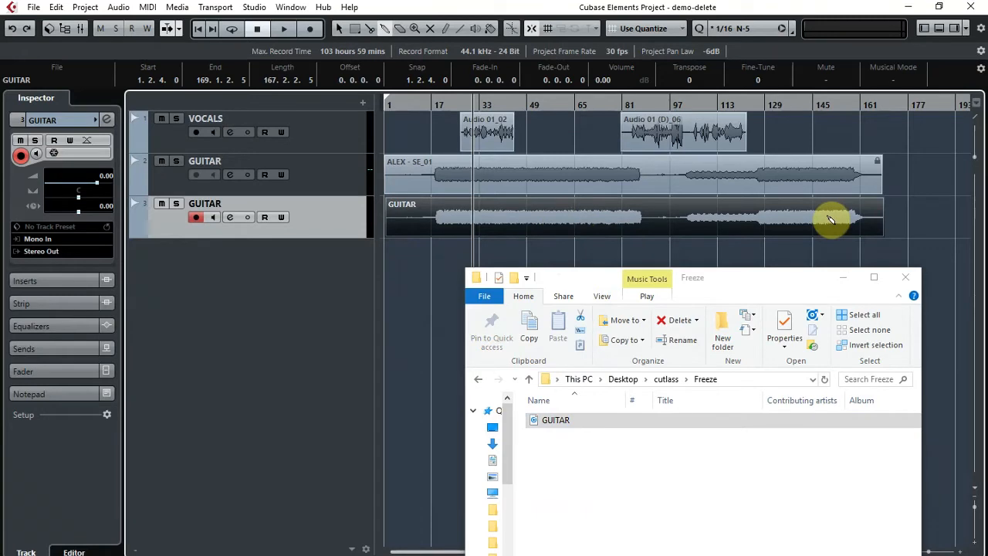
mouse_move(588, 227)
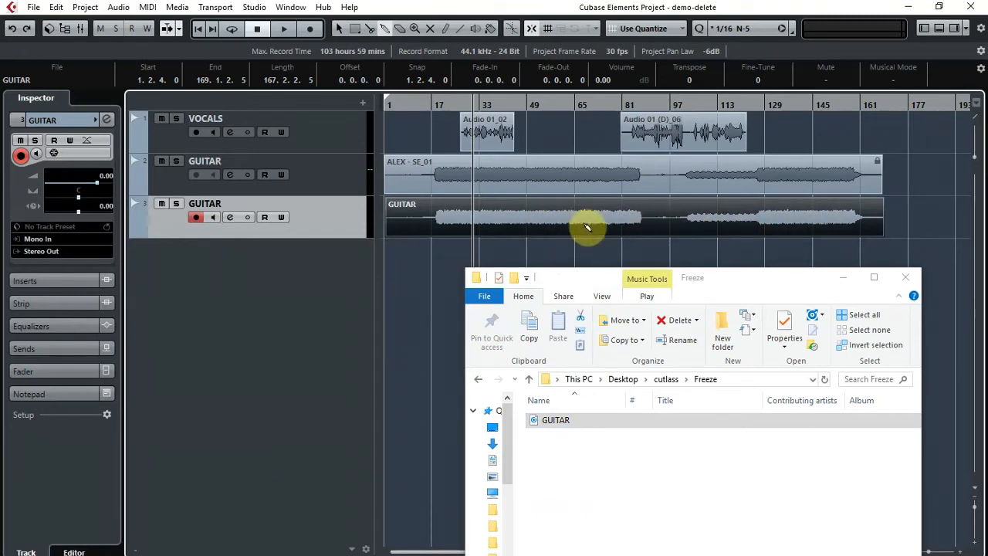
mouse_move(579, 228)
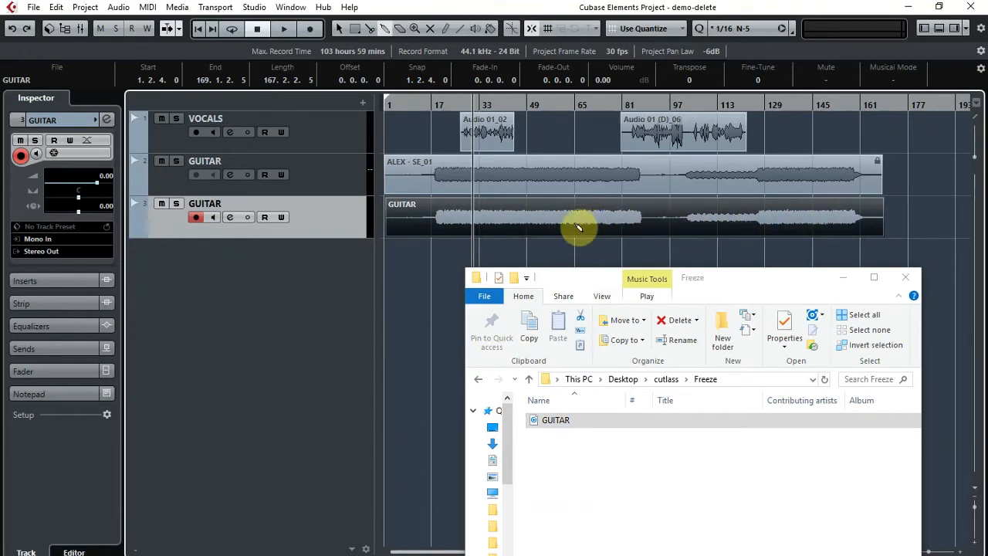
mouse_move(506, 232)
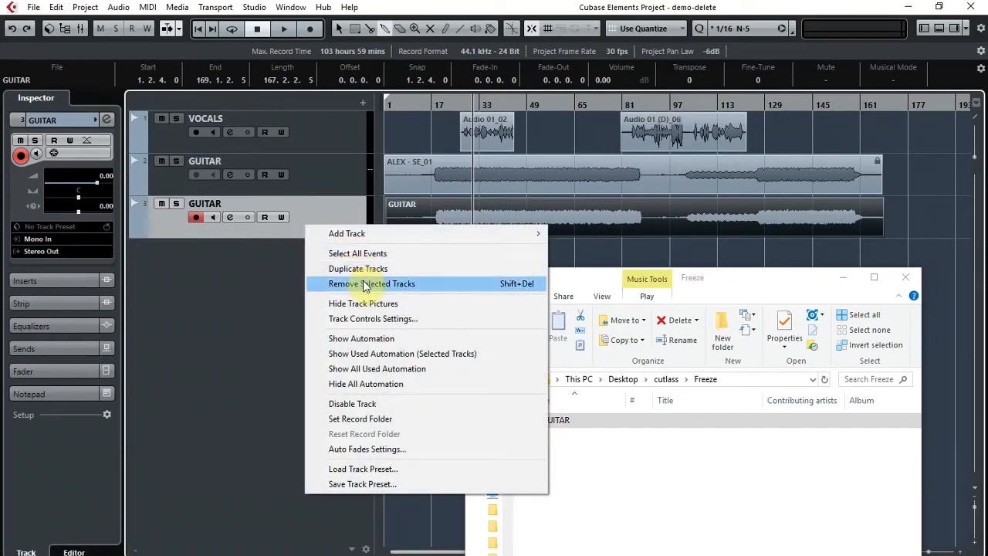
Remove the imported third GUITAR track with Remove Selected Tracks
left_click(373, 284)
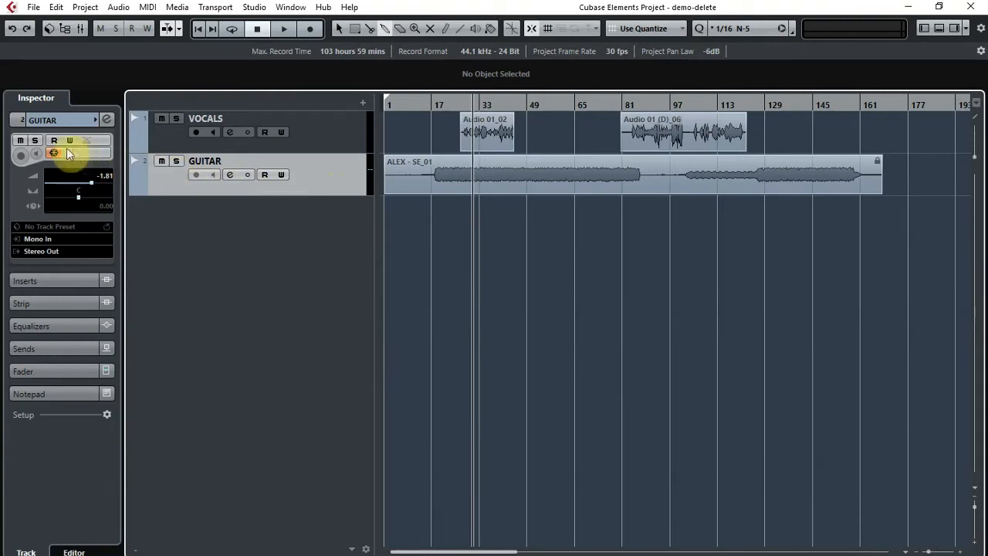
mouse_move(53, 153)
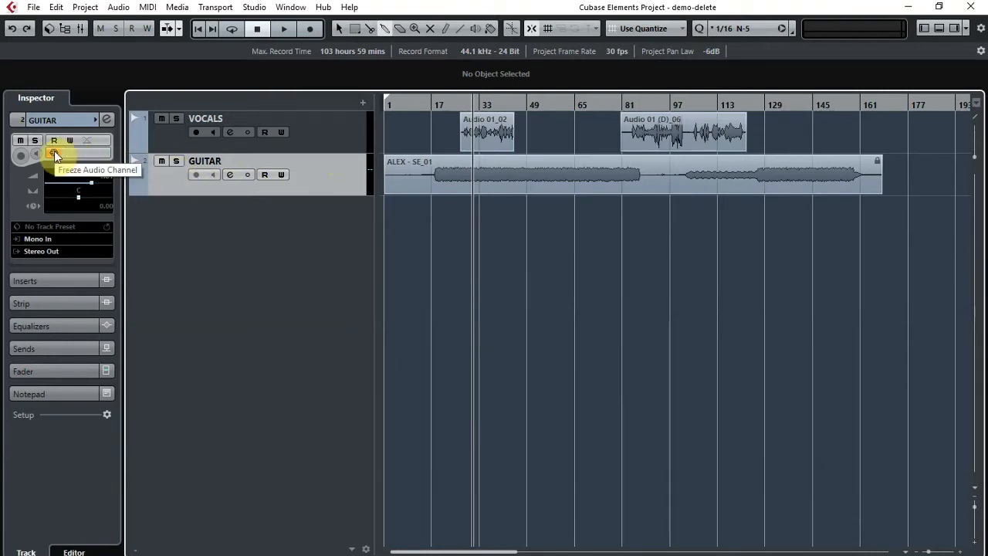
Unfreeze the GUITAR channel, delete its freeze files, then select the VOCALS track
left_click(54, 154)
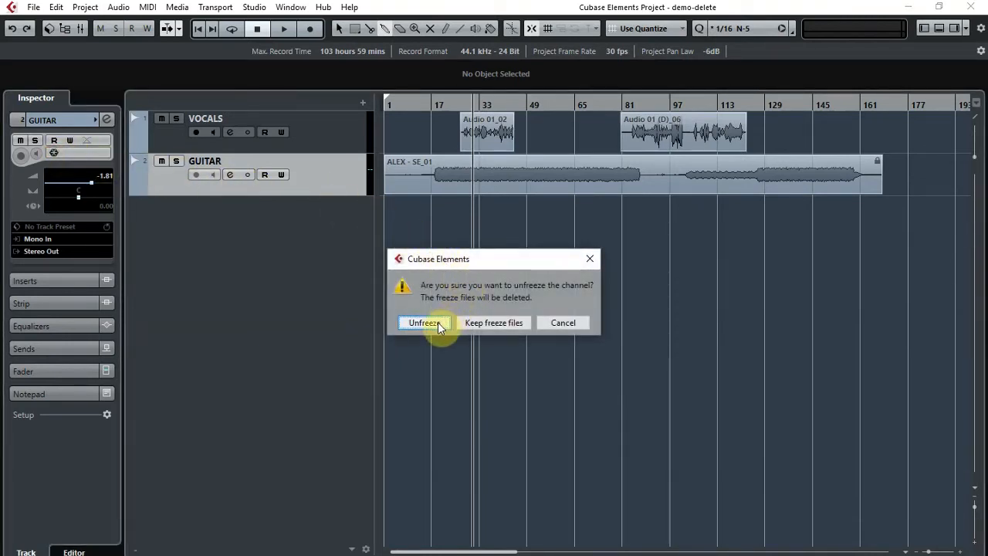
mouse_move(494, 322)
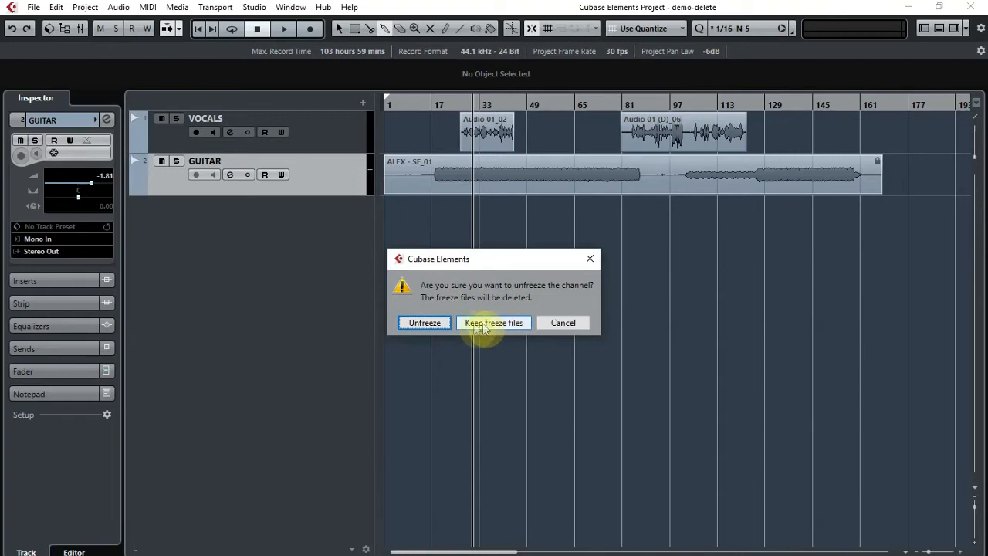
mouse_move(423, 322)
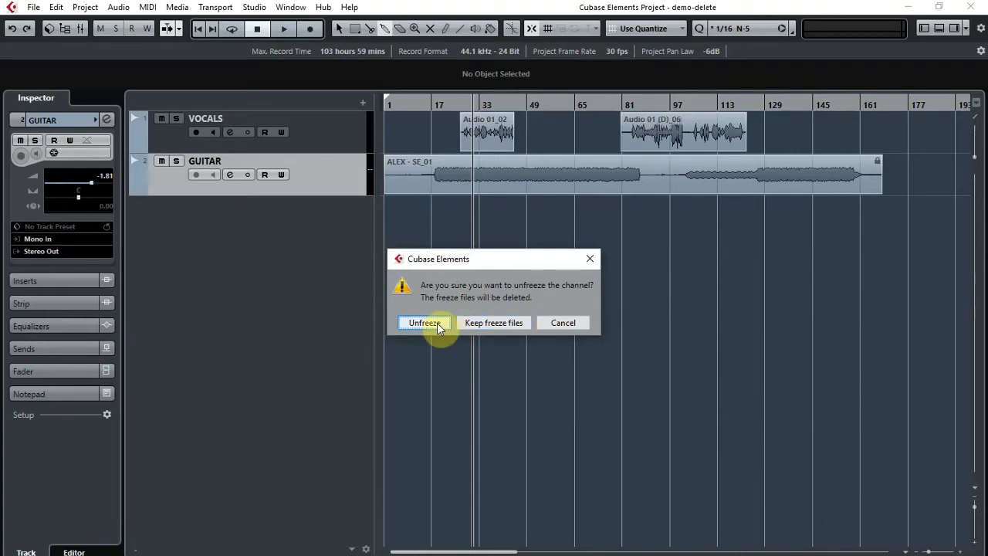
left_click(423, 323)
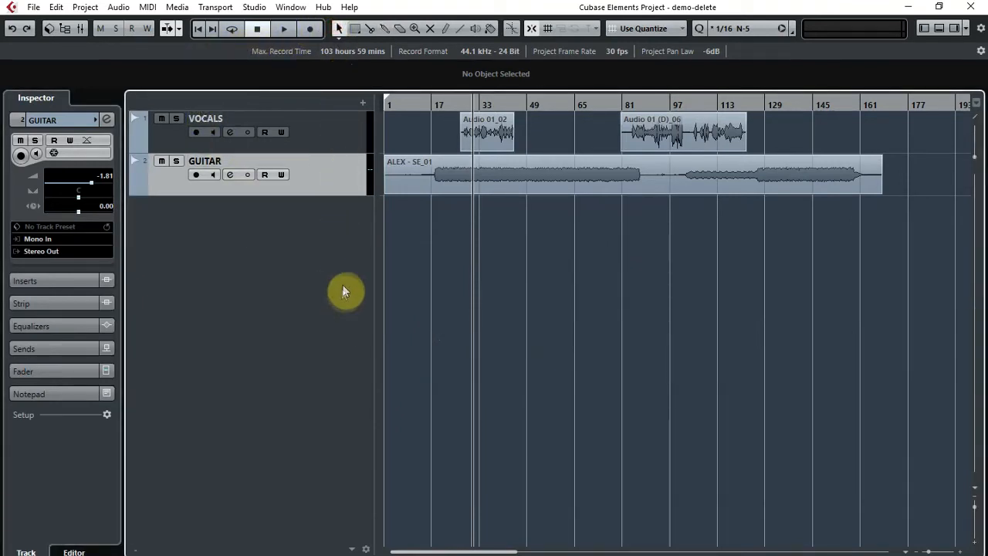
left_click(195, 132)
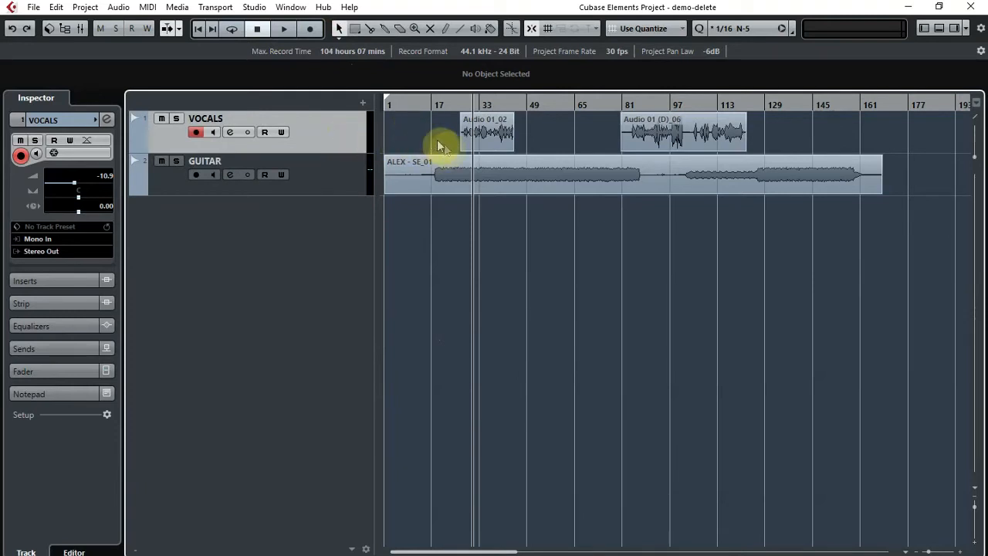
mouse_move(788, 127)
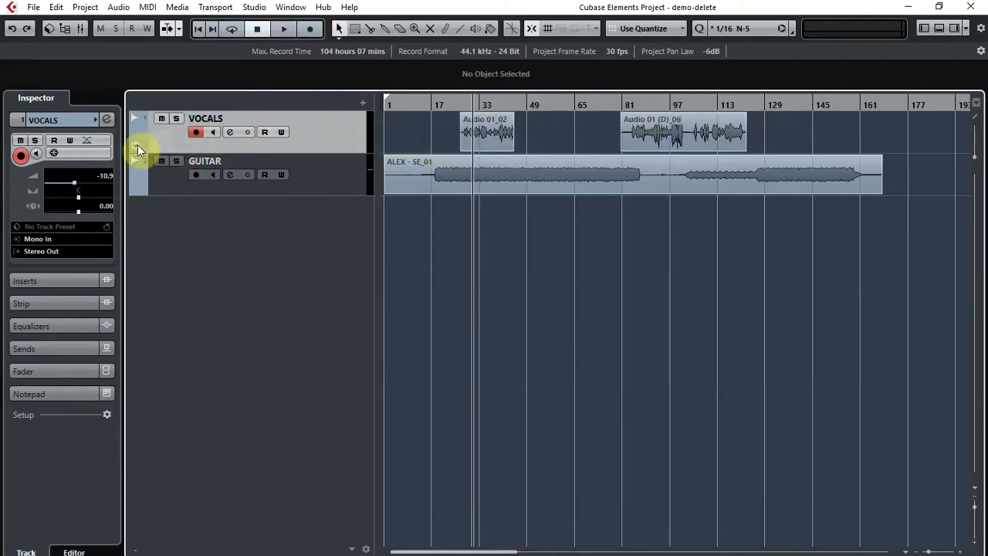
mouse_move(54, 152)
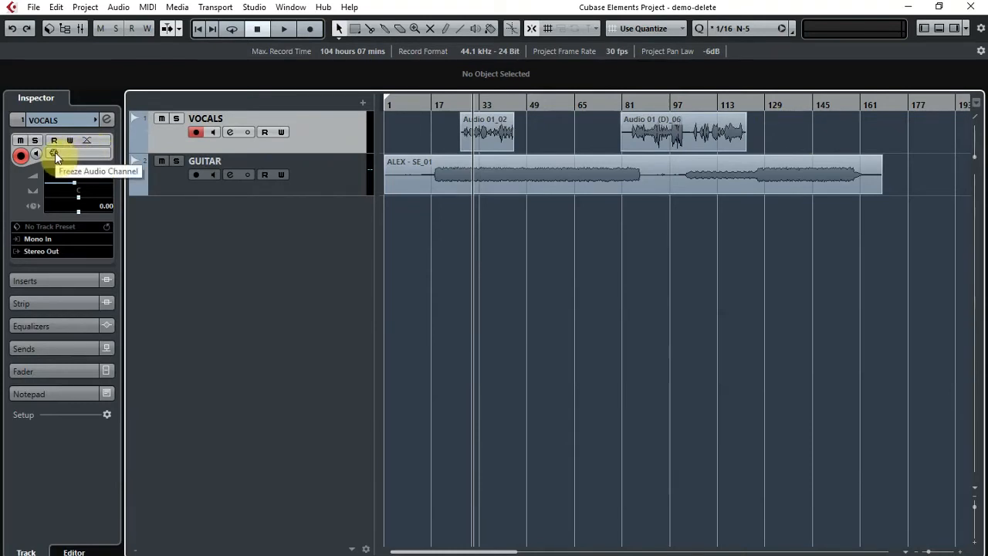
Freeze the VOCALS audio channel with a tail size of 5
left_click(53, 153)
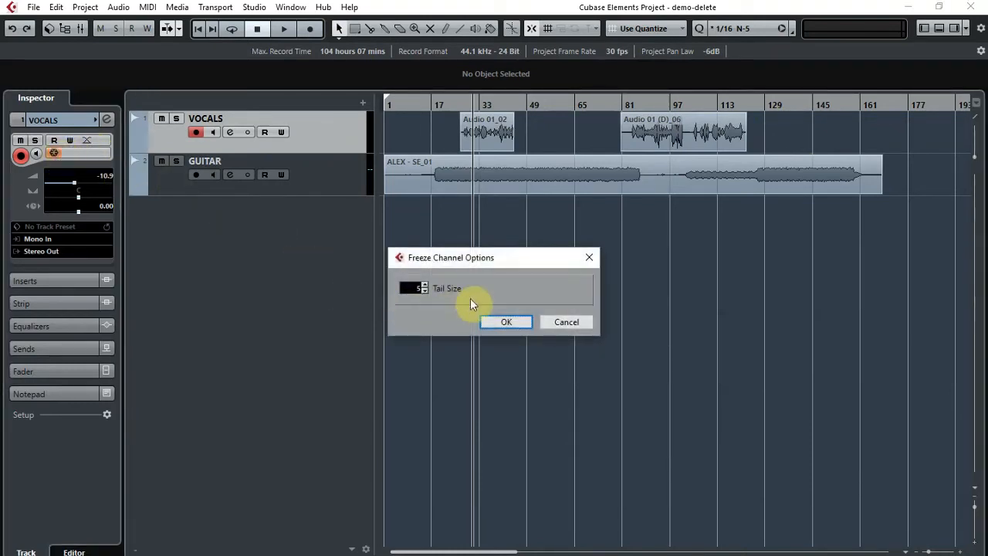
left_click(506, 322)
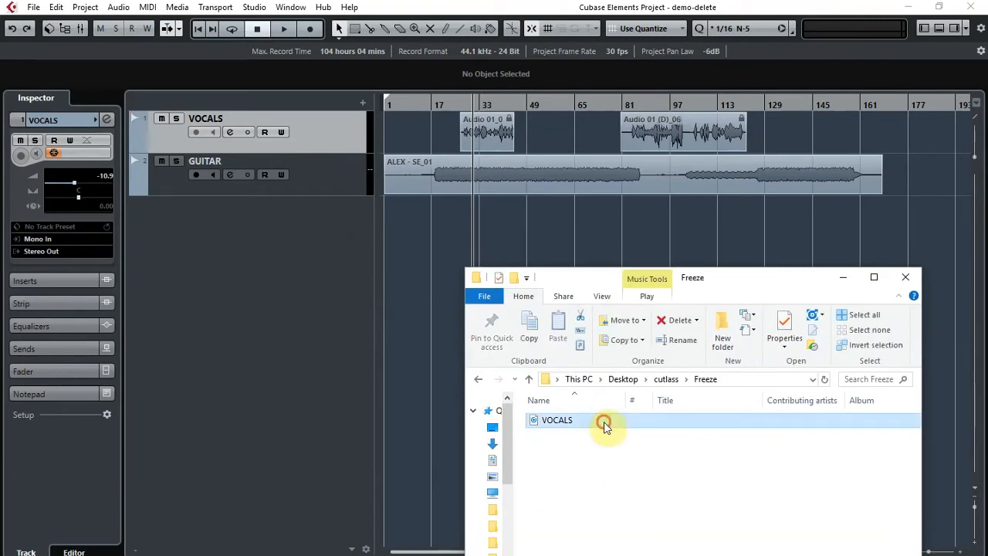
mouse_move(413, 235)
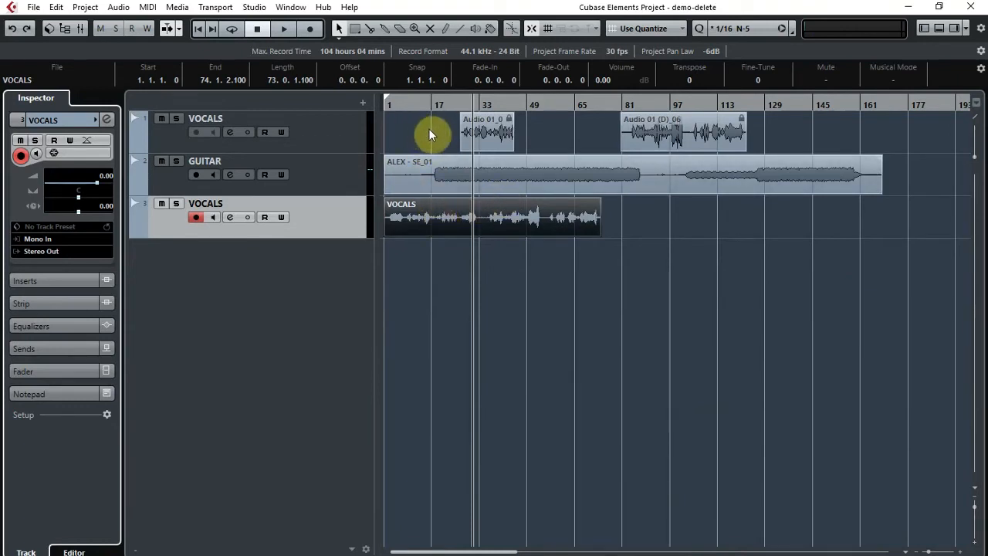
mouse_move(418, 128)
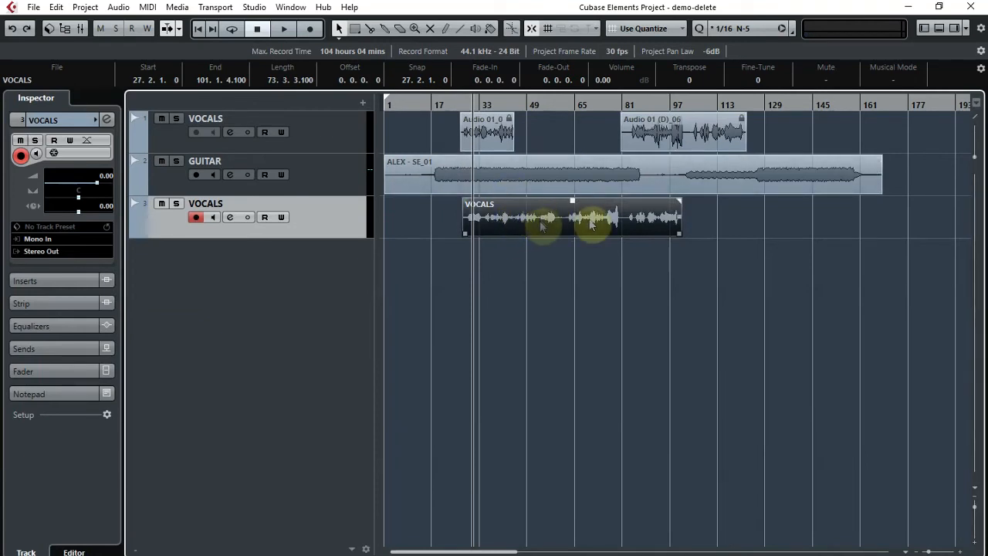
mouse_move(591, 225)
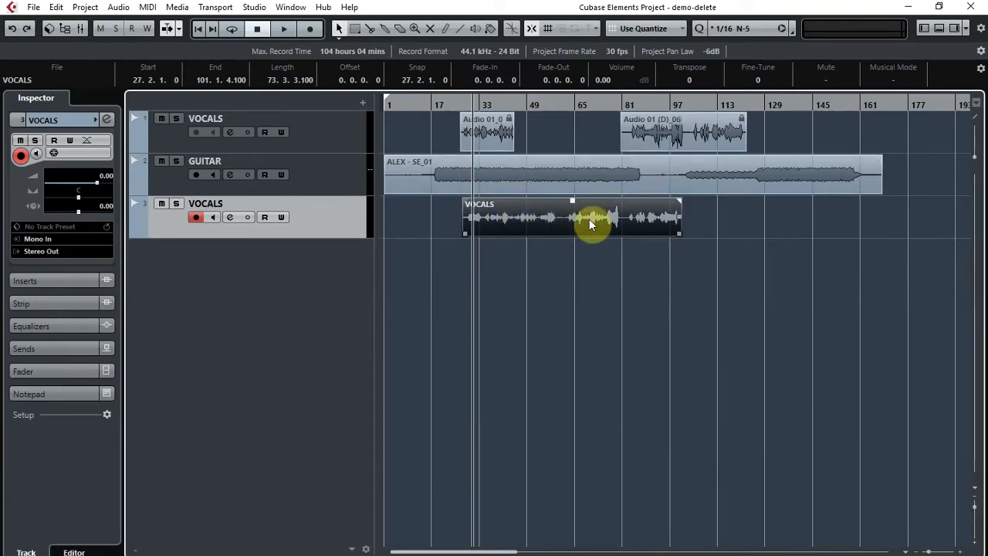
mouse_move(576, 228)
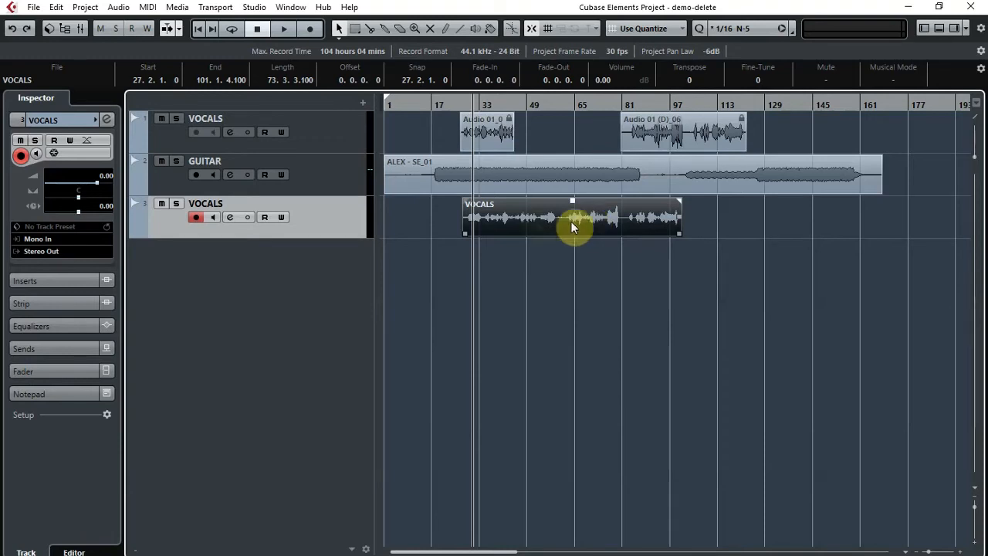
Remove the imported third VOCALS track with Remove Selected Tracks
right_click(573, 224)
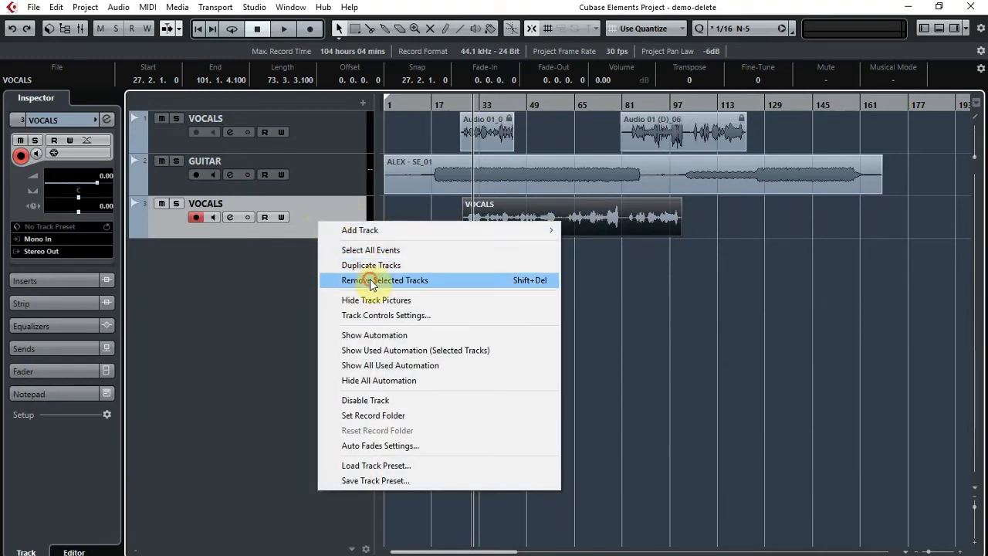
left_click(386, 280)
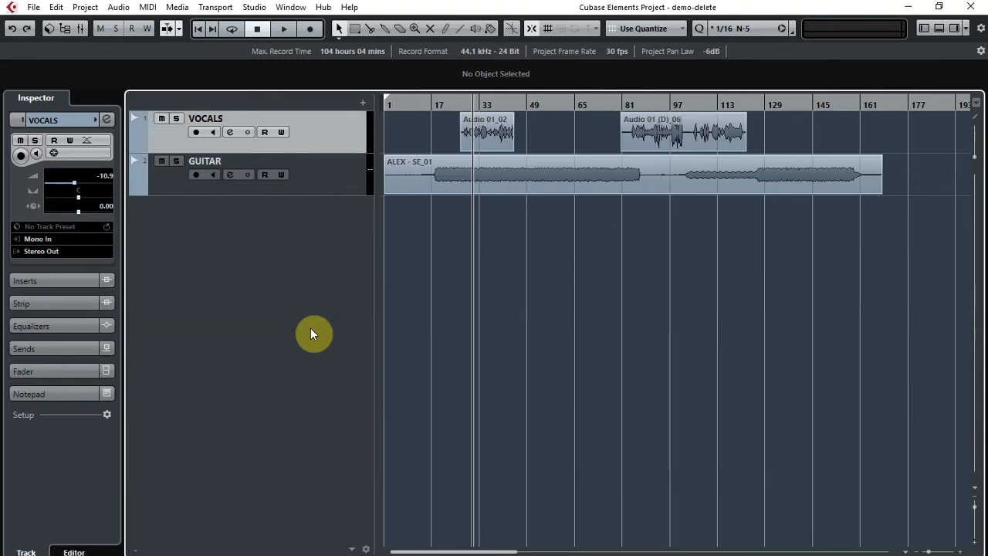
mouse_move(345, 189)
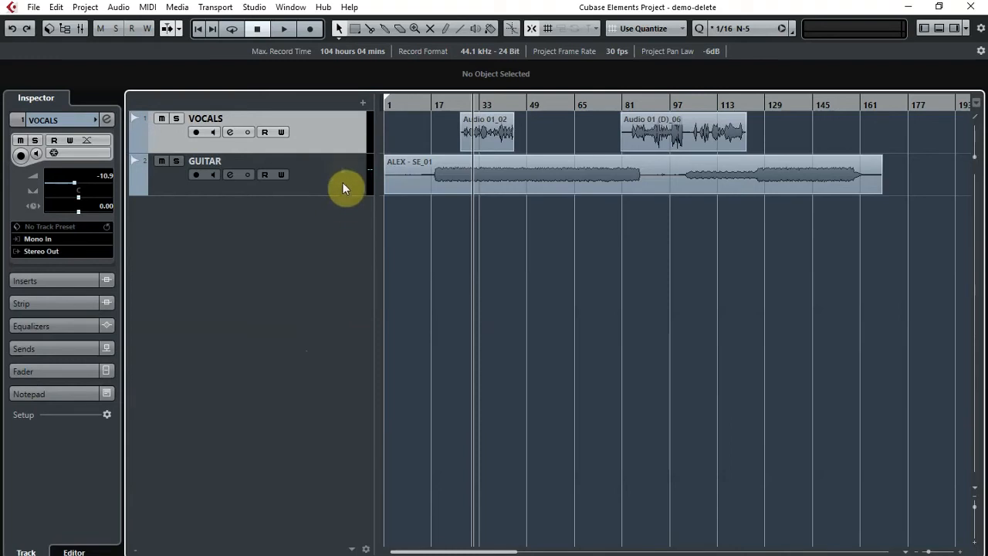
Duplicate GUITAR, trim the copy to its silent start, and repeat it along the track
right_click(343, 174)
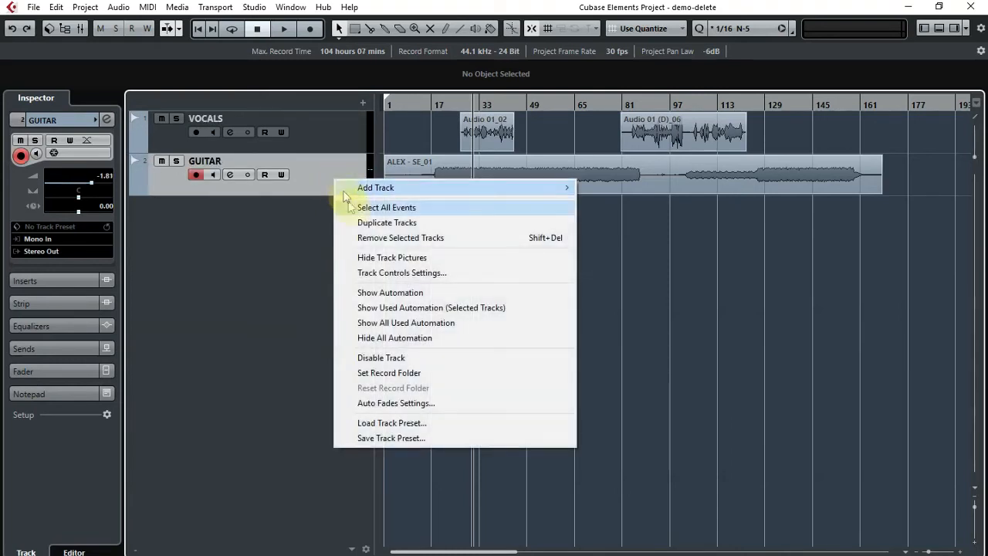
left_click(387, 223)
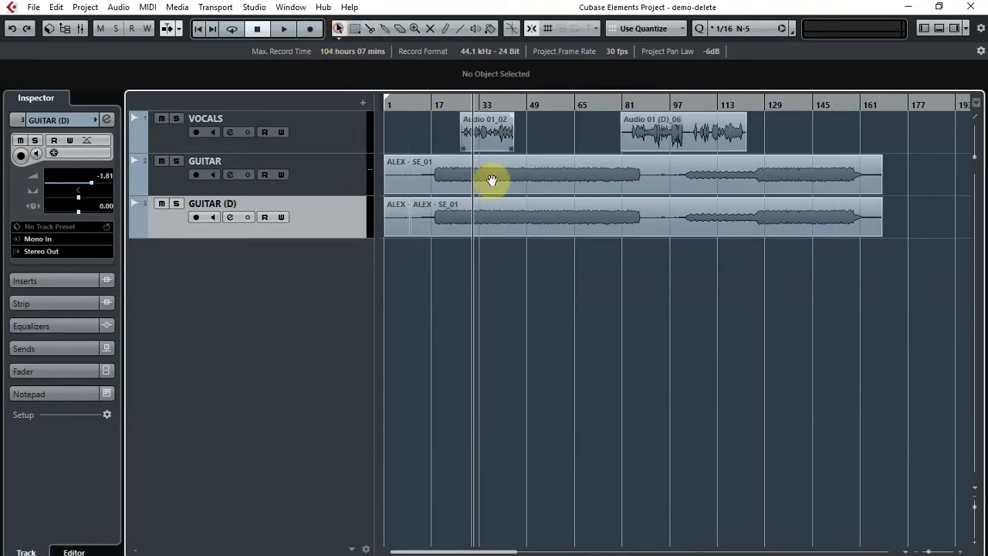
left_click(529, 220)
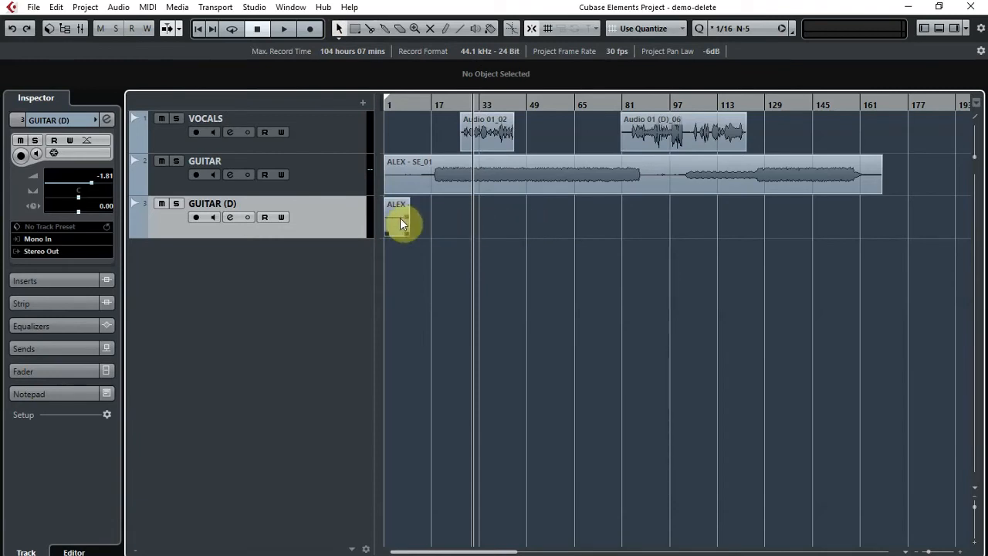
left_click(398, 216)
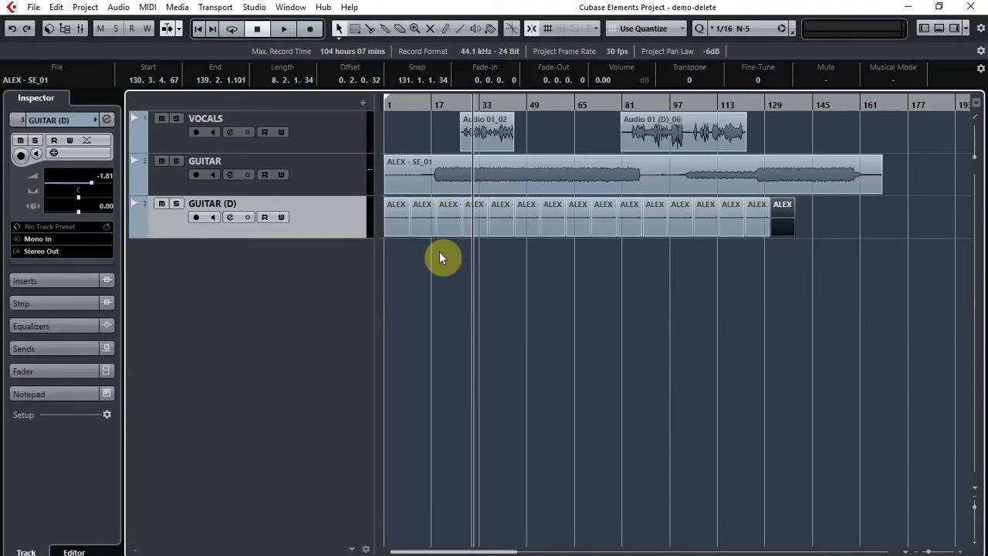
Drag both vocal clips onto GUITAR (D) at the same bars and glue all its events
left_click(490, 139)
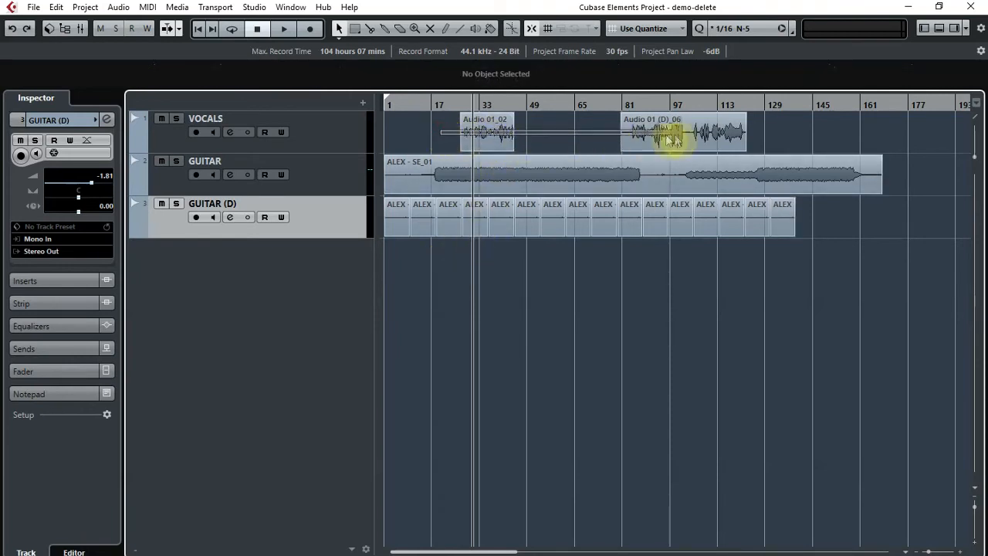
left_click(487, 132)
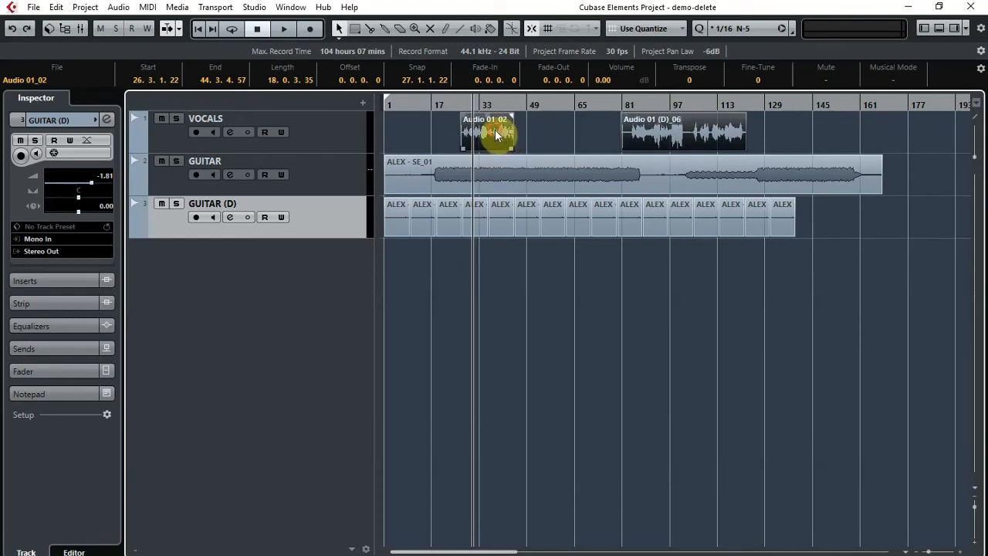
left_click_drag(487, 131, 494, 216)
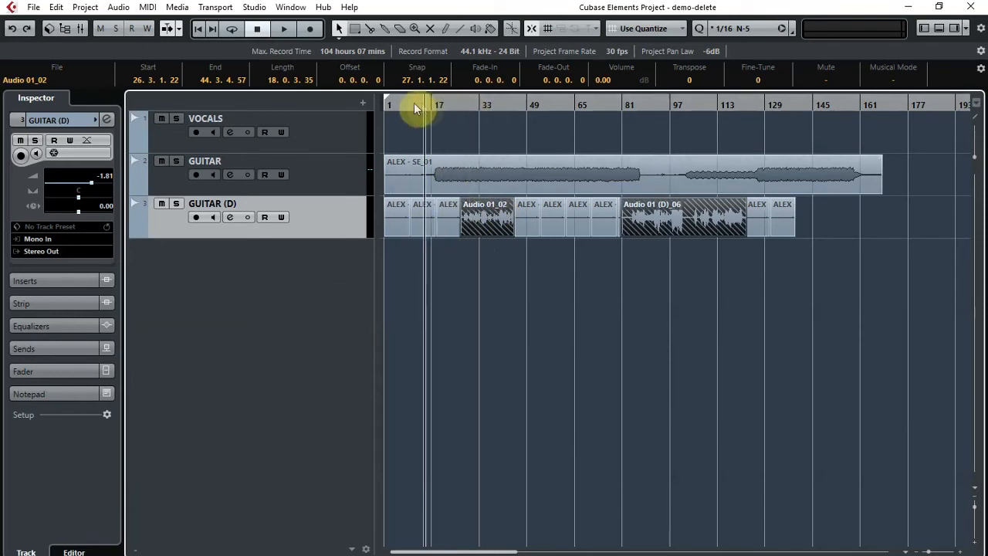
left_click(811, 255)
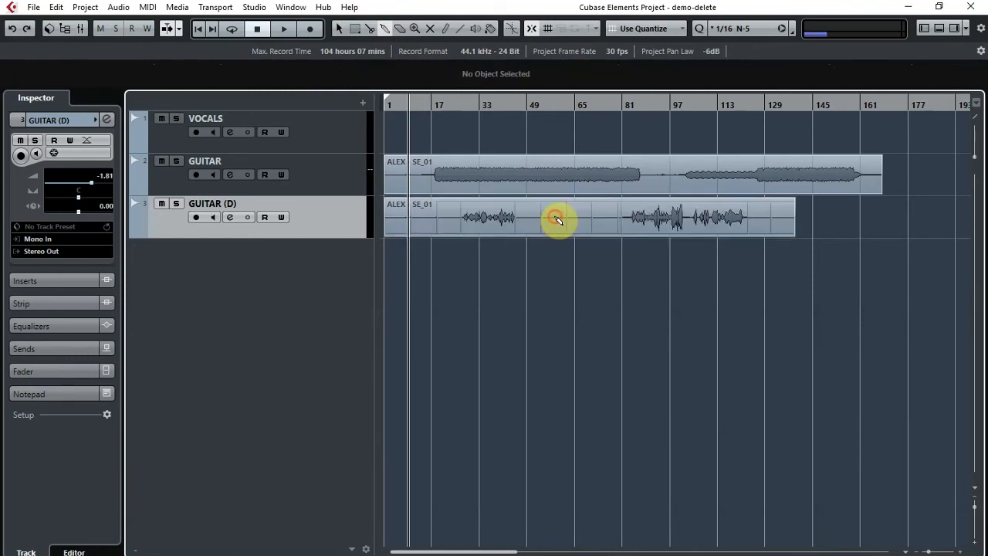
Rename the GUITAR (D) track to 'NEW VOCALS'
double_click(211, 203)
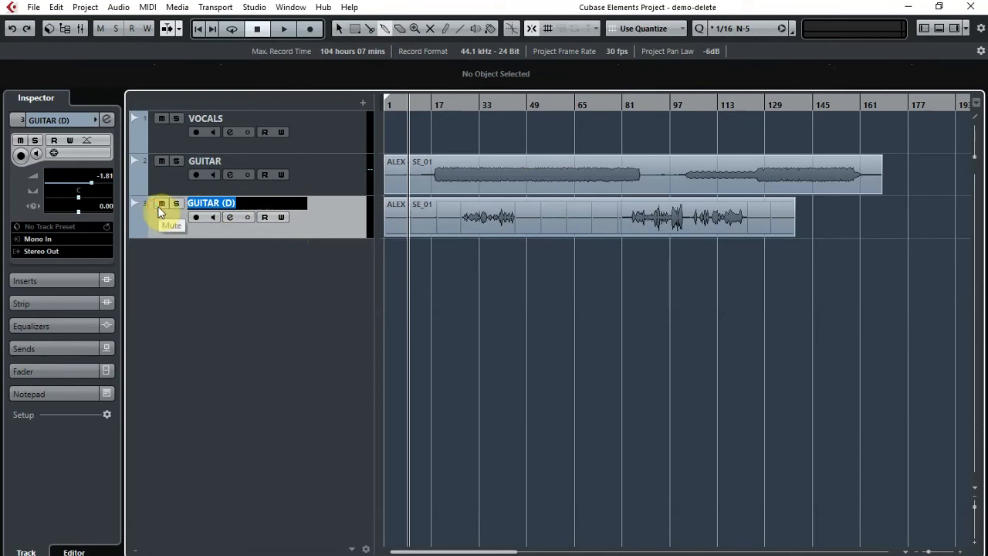
type("NEW VOCALS")
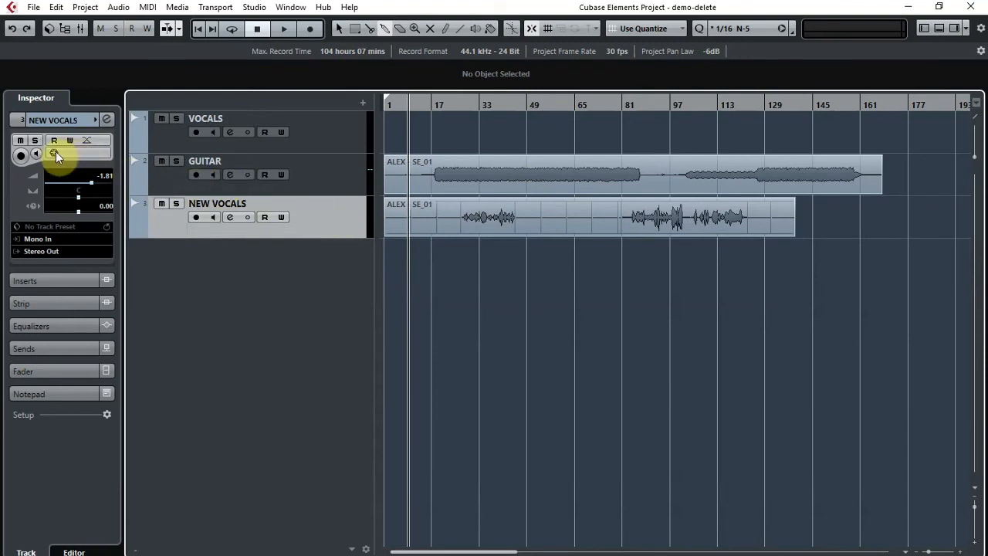
mouse_move(54, 154)
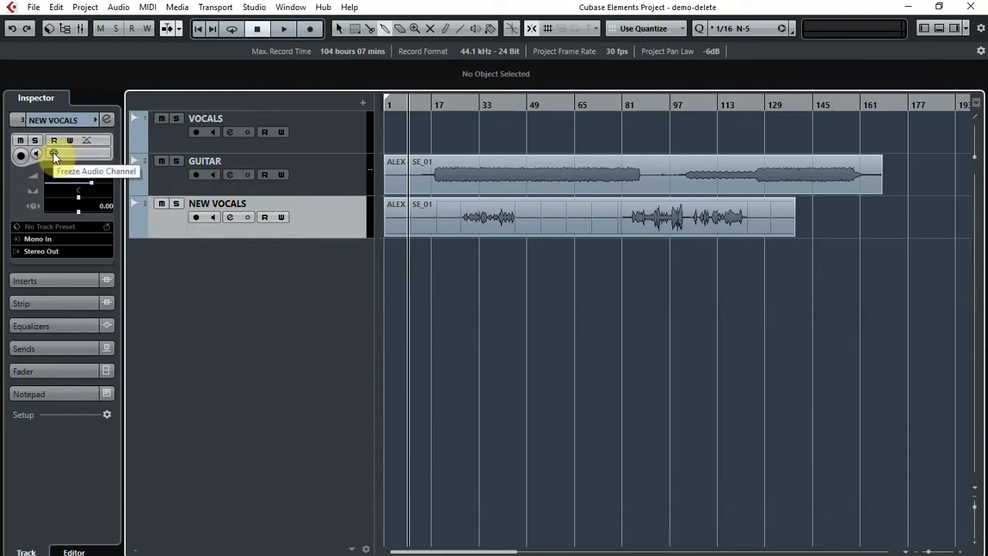
Freeze the NEW VOCALS audio channel and confirm the freeze settings
left_click(54, 154)
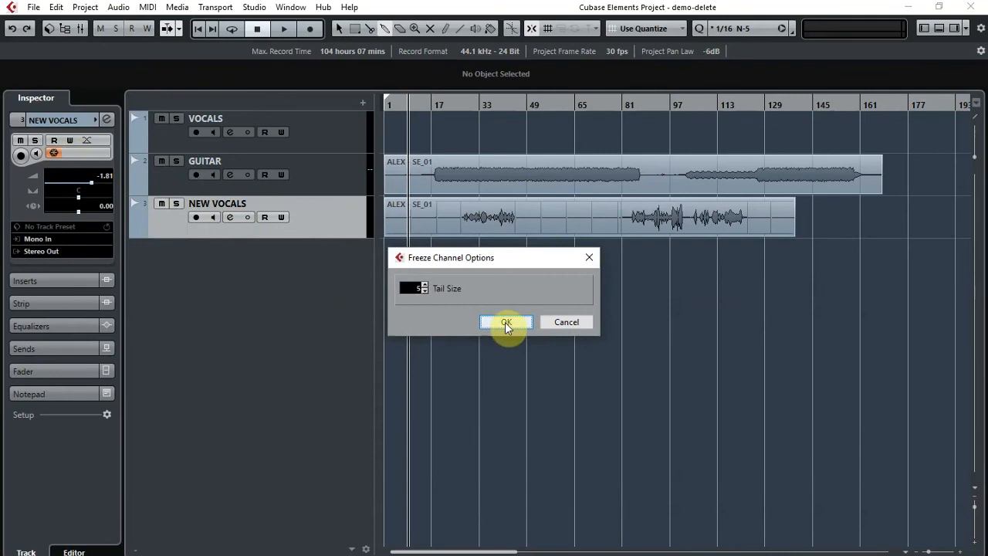
left_click(507, 322)
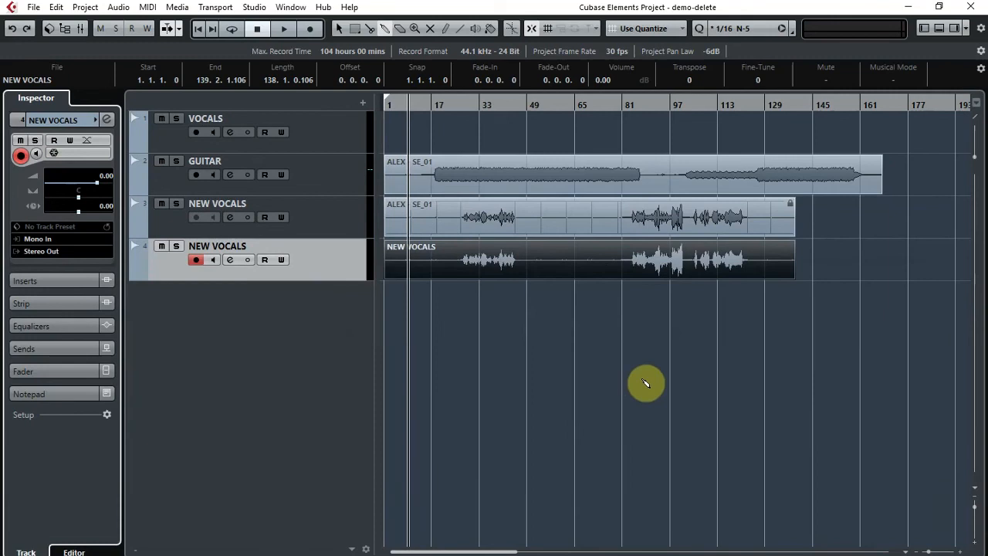
mouse_move(538, 380)
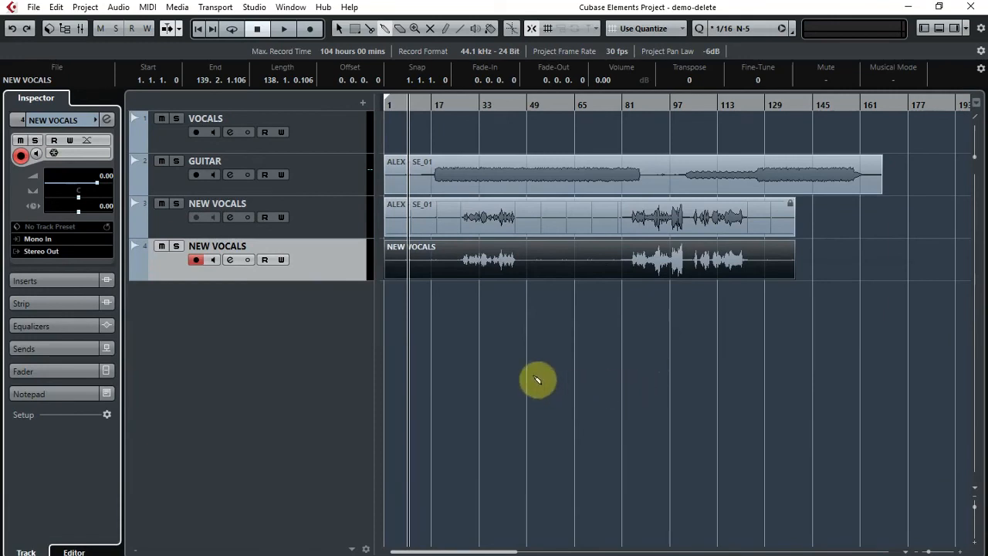